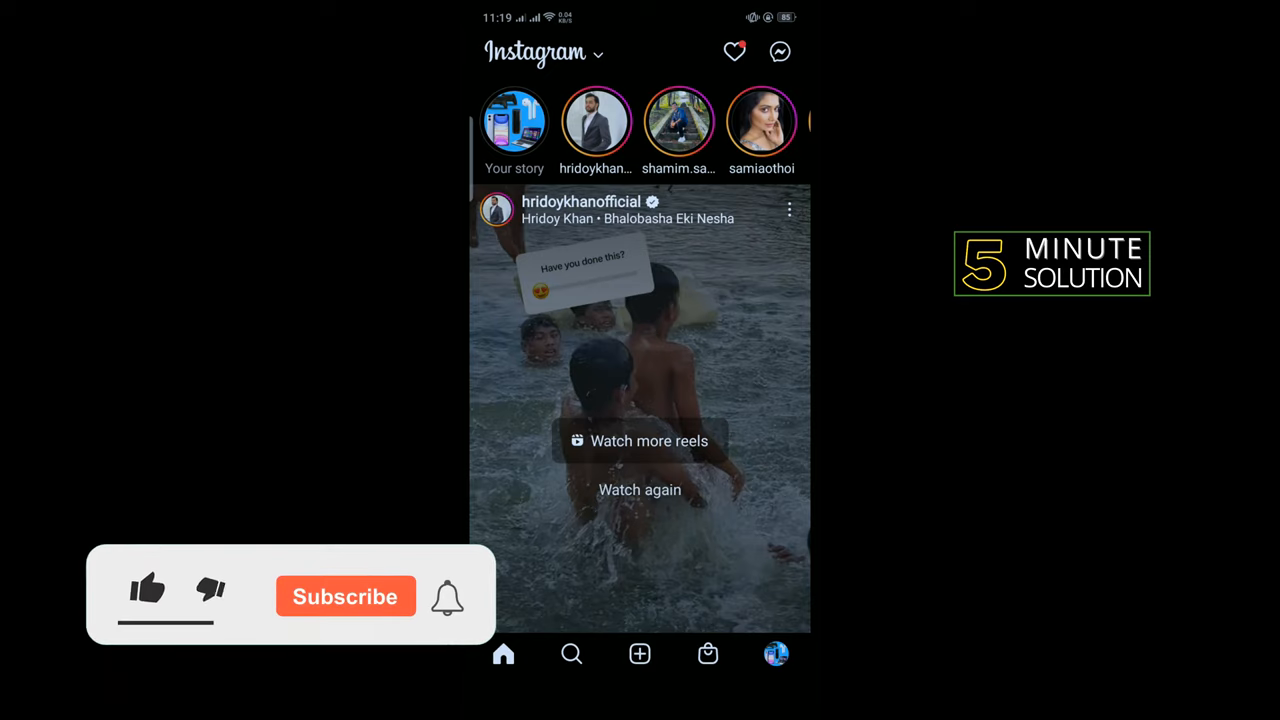
- Start new content from the feed, switch the camera to Reel and bring up the music library
left_click(148, 588)
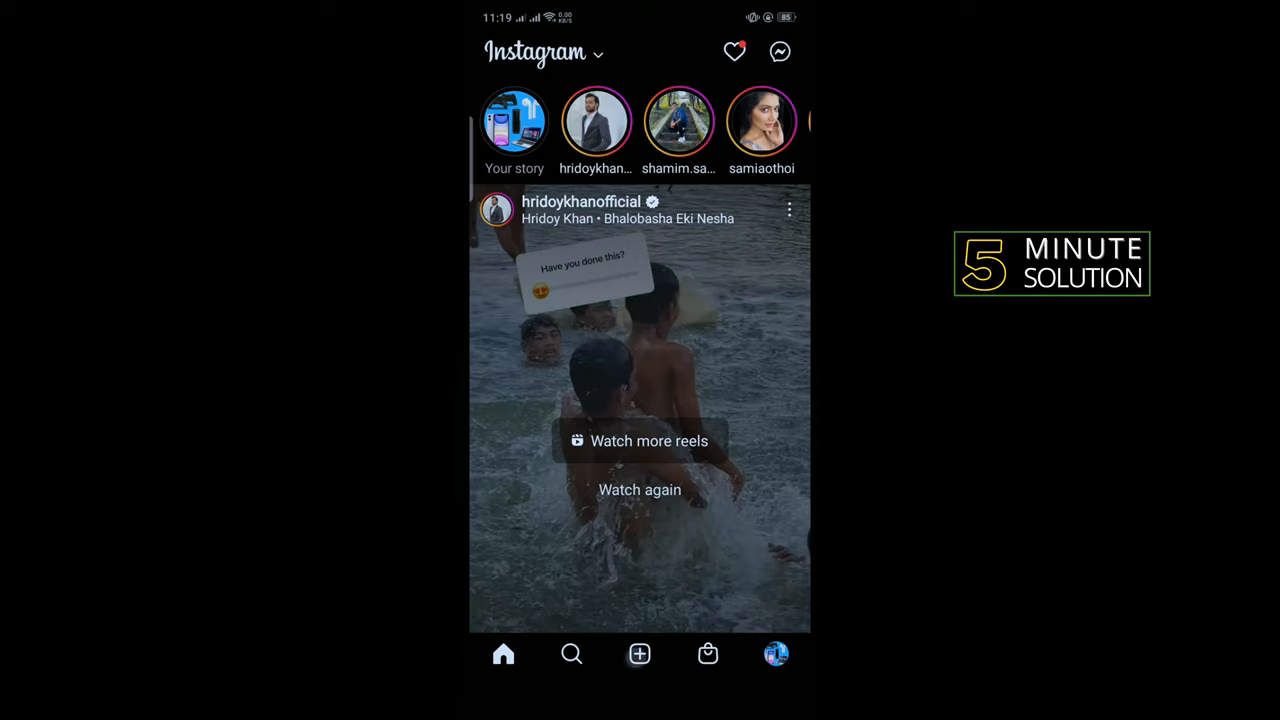
left_click(640, 652)
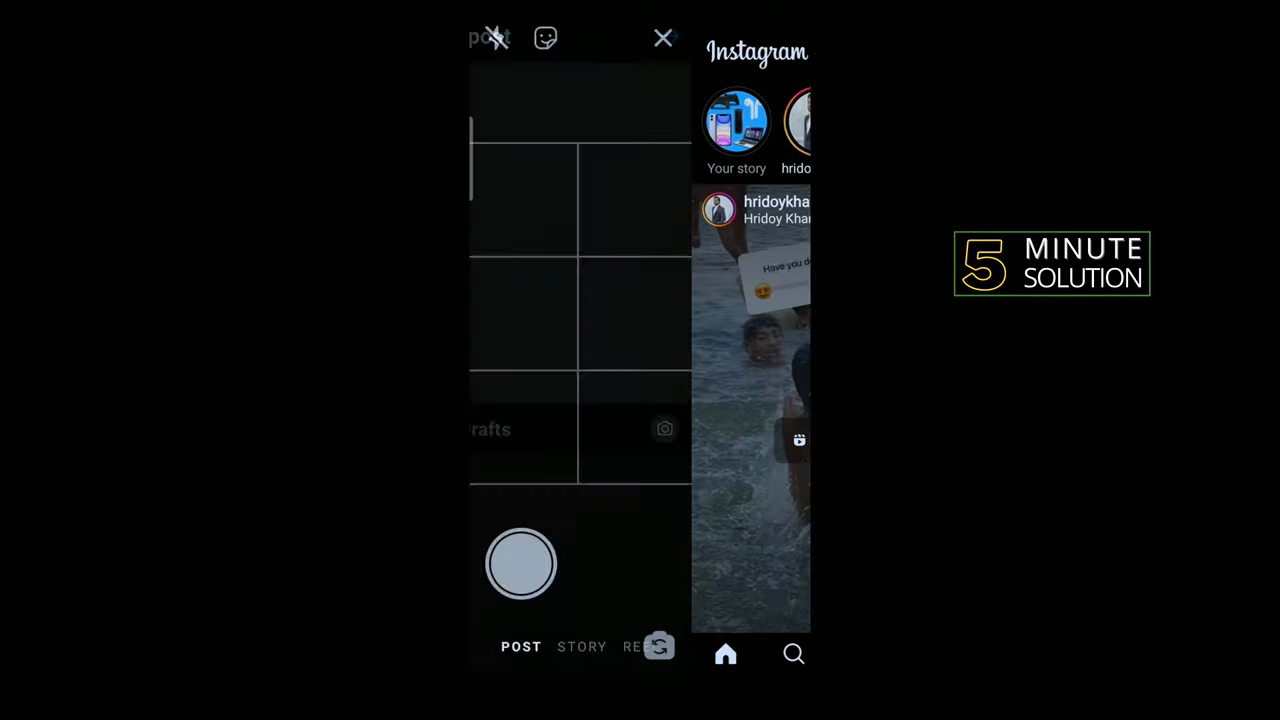
left_click(640, 646)
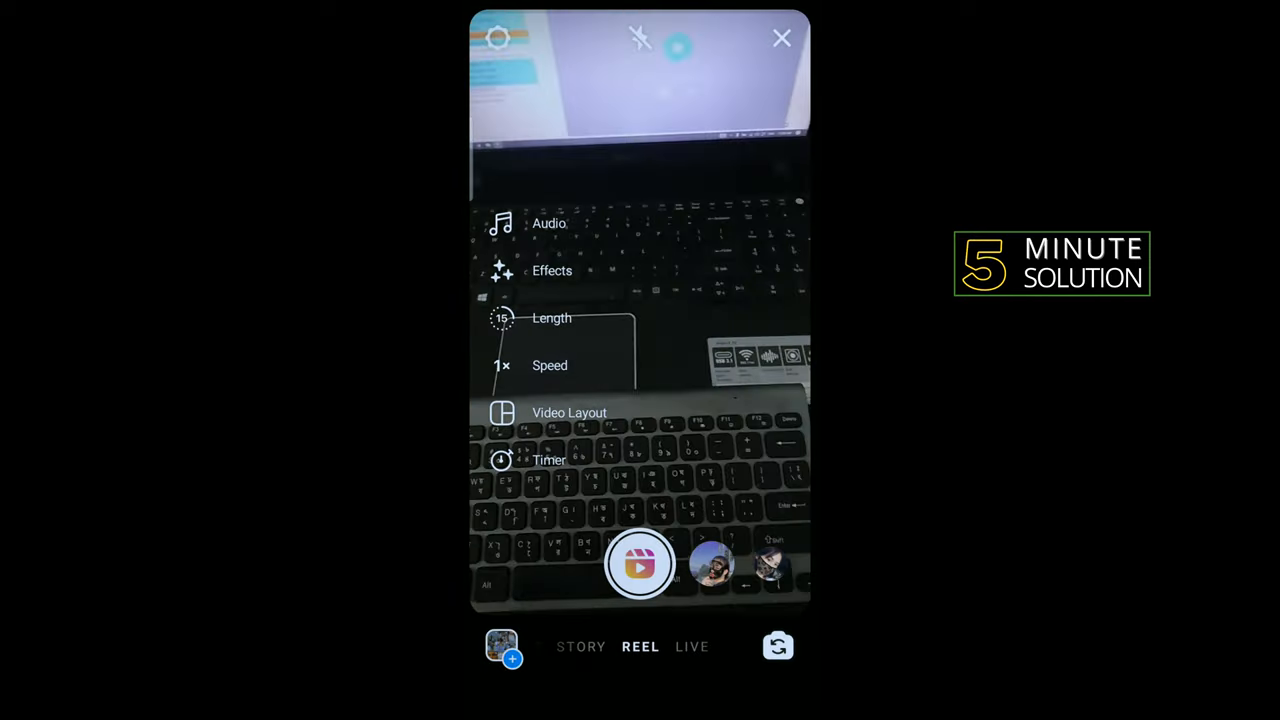
left_click(548, 224)
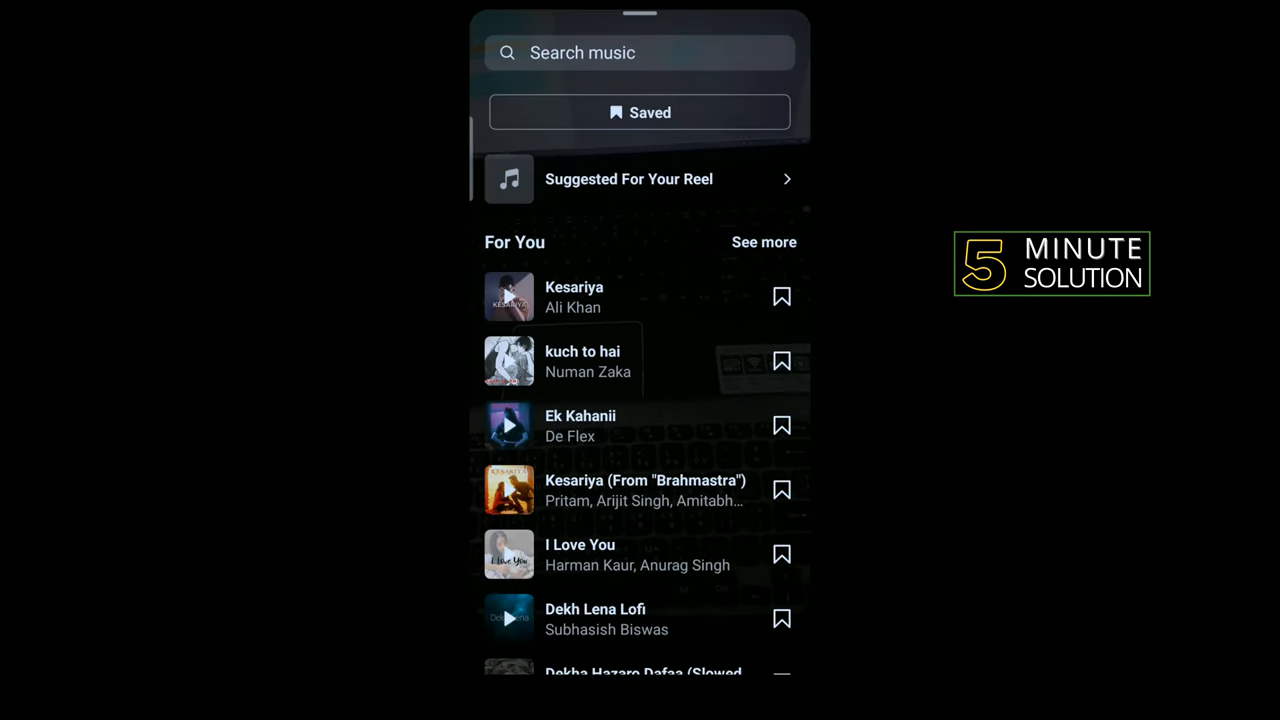
- Attach Kesariya by Ali Khan with the chosen song section as the reel's audio
left_click(574, 296)
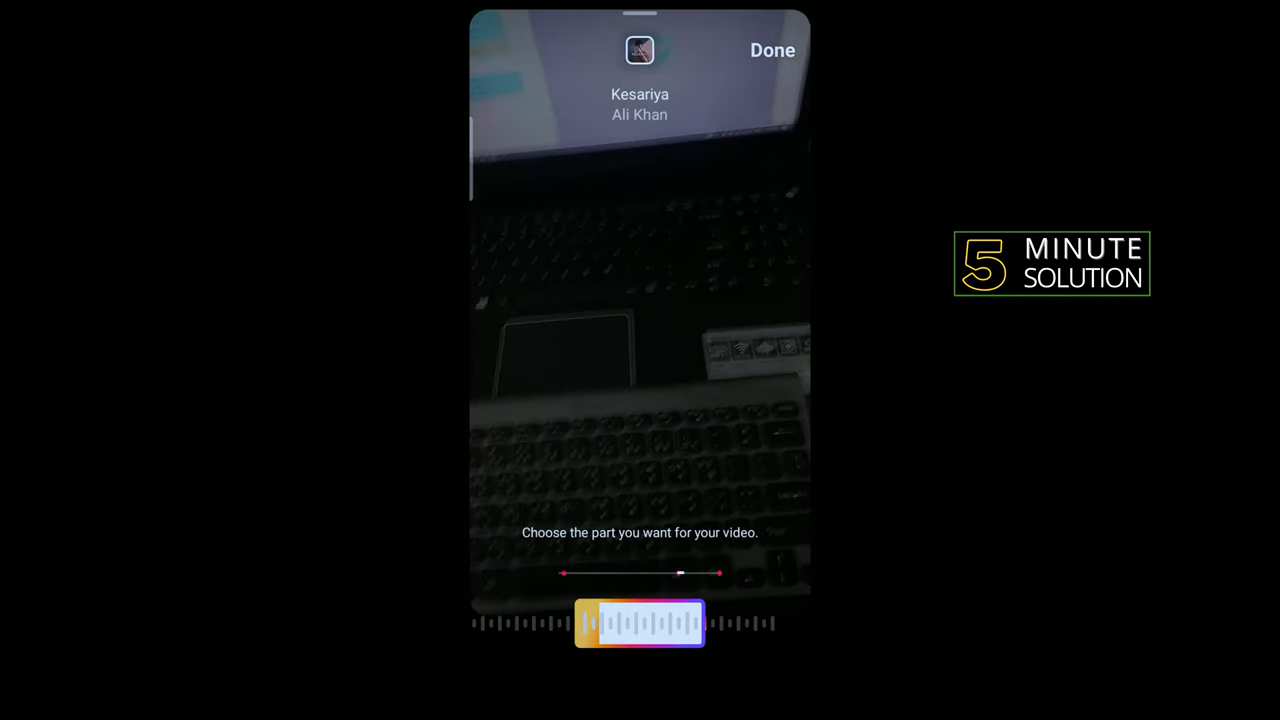
left_click(772, 50)
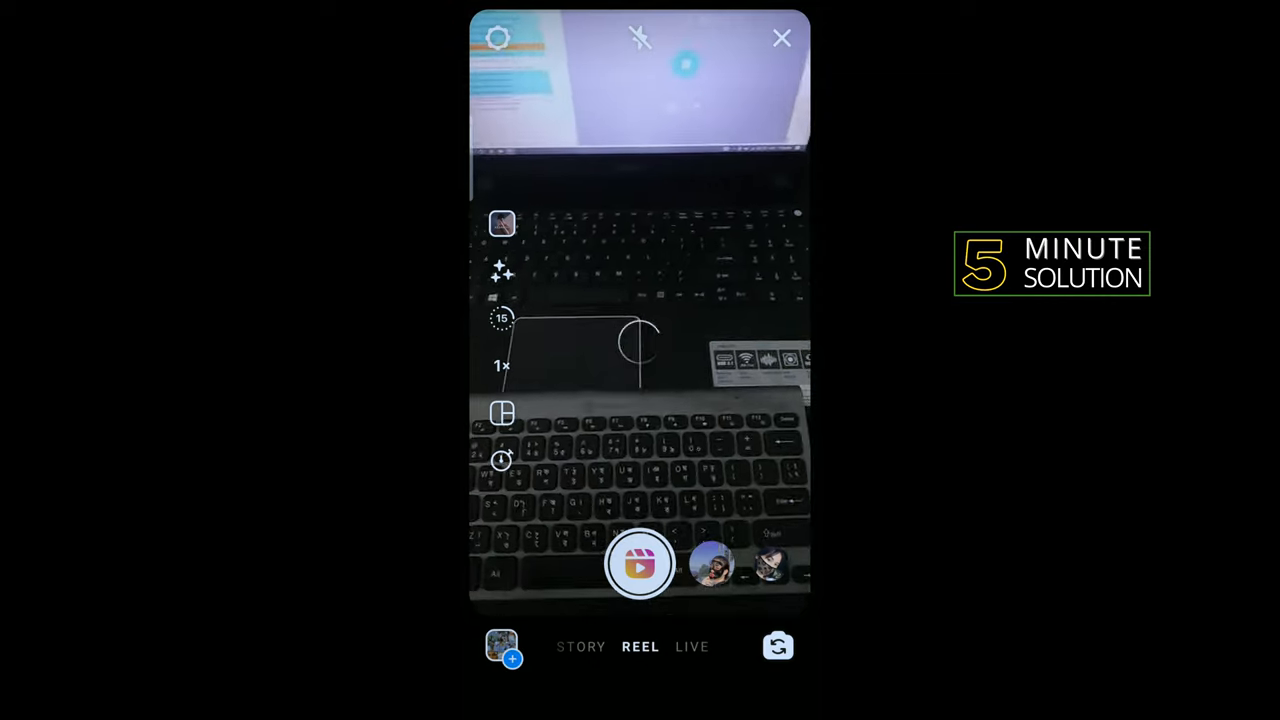
left_click(500, 318)
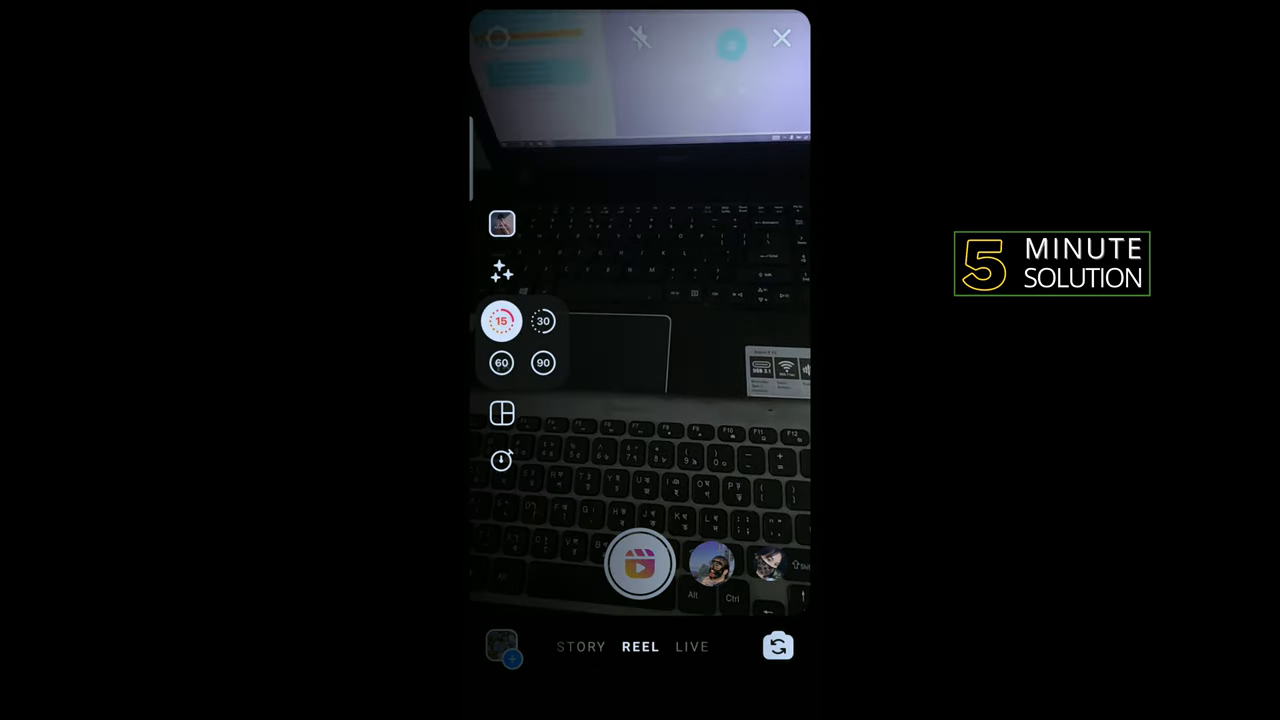
- Set the reel length to 15 seconds
left_click(500, 320)
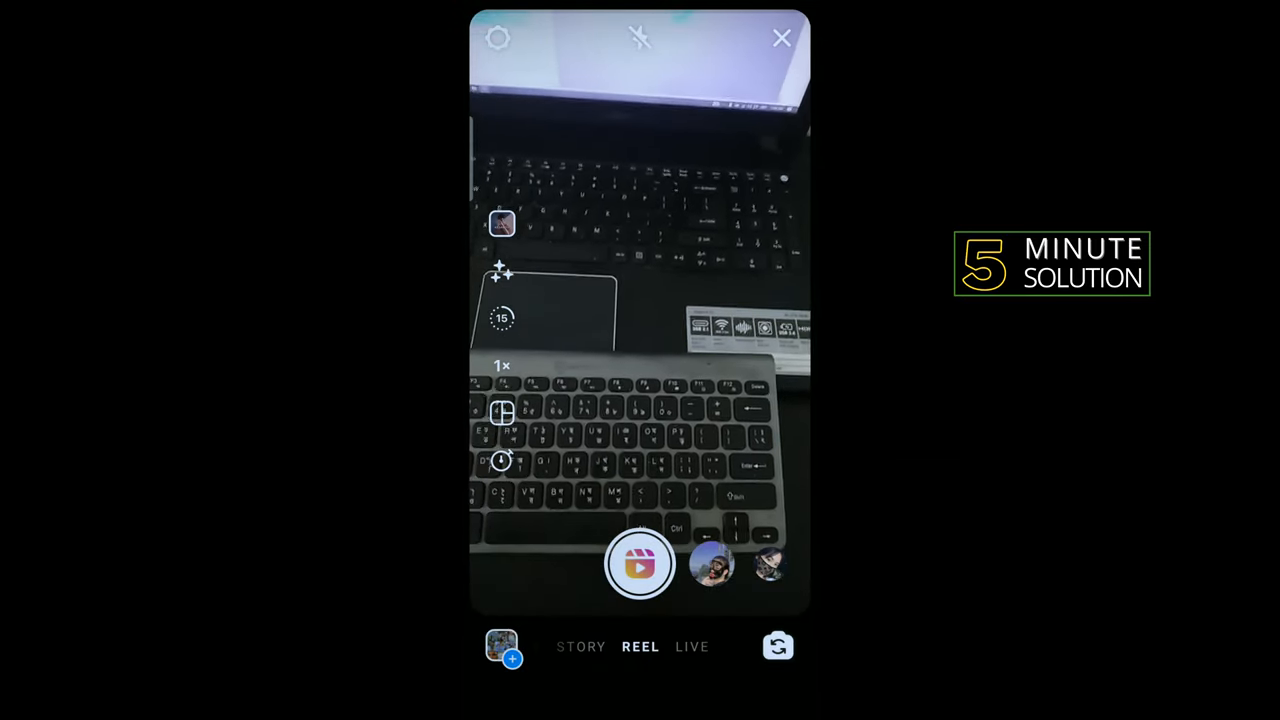
- Record the reel clip with Kesariya and continue to the New reel share screen
left_click(640, 562)
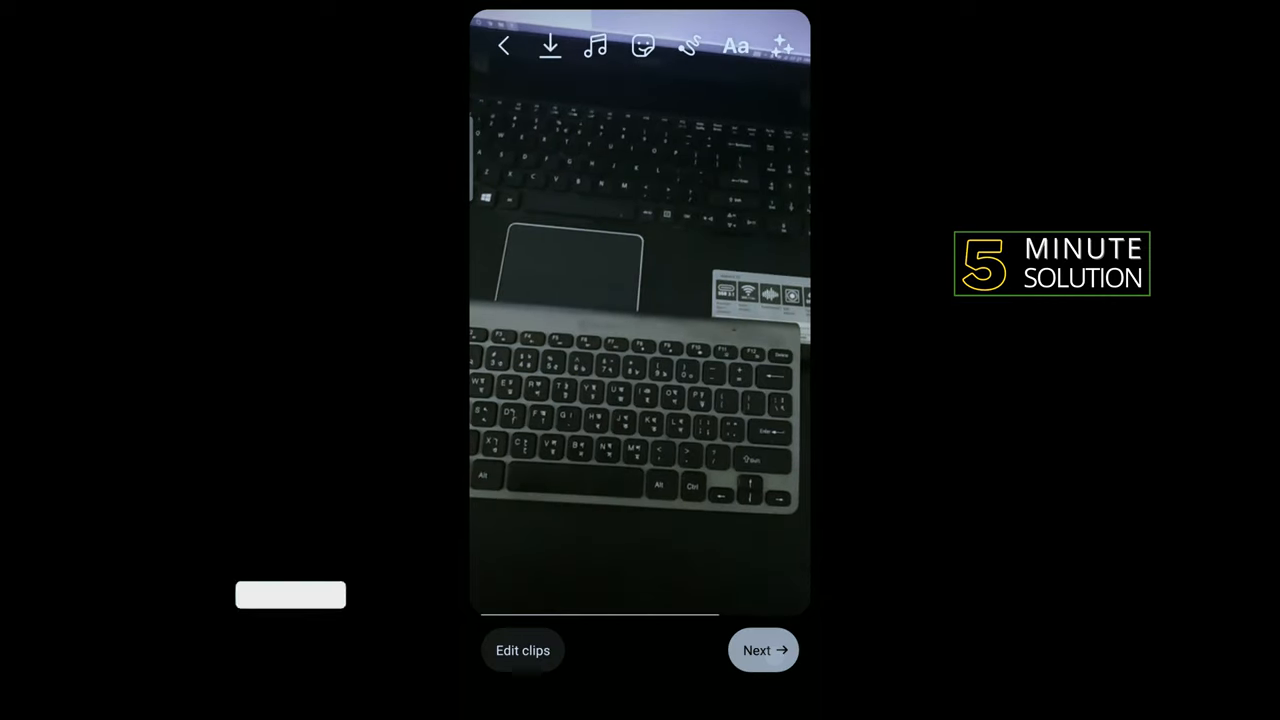
left_click(764, 650)
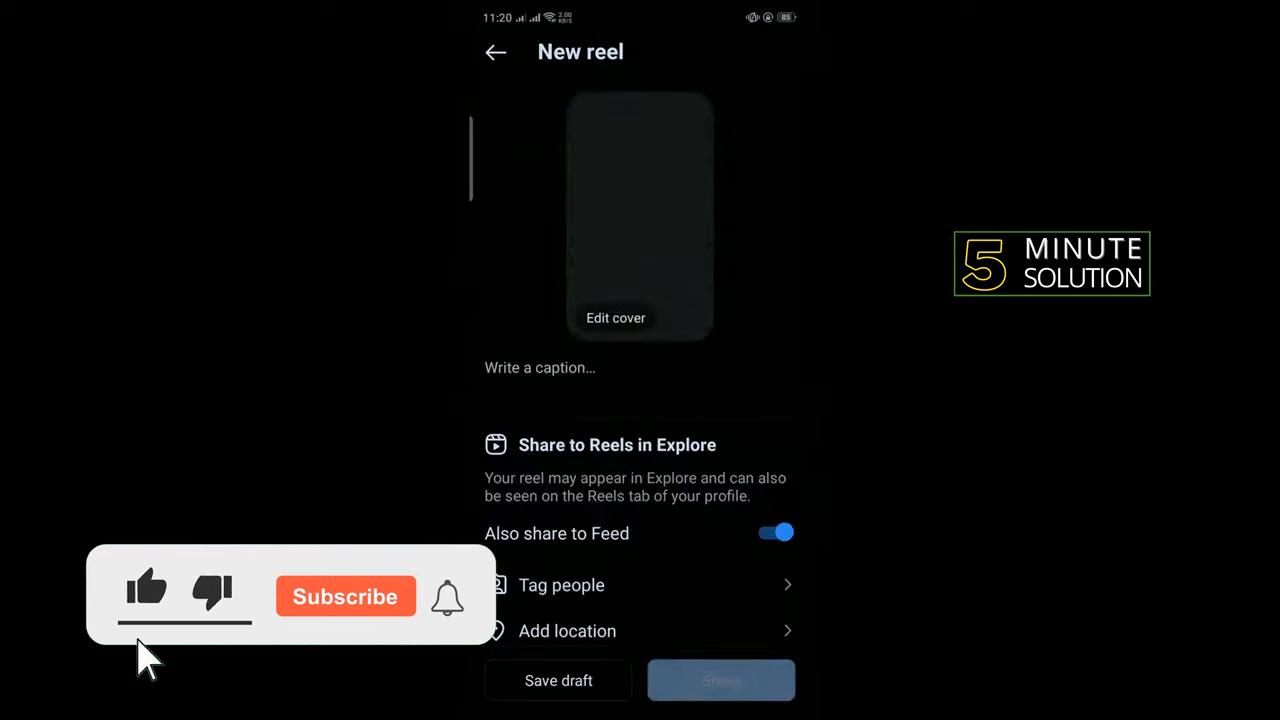